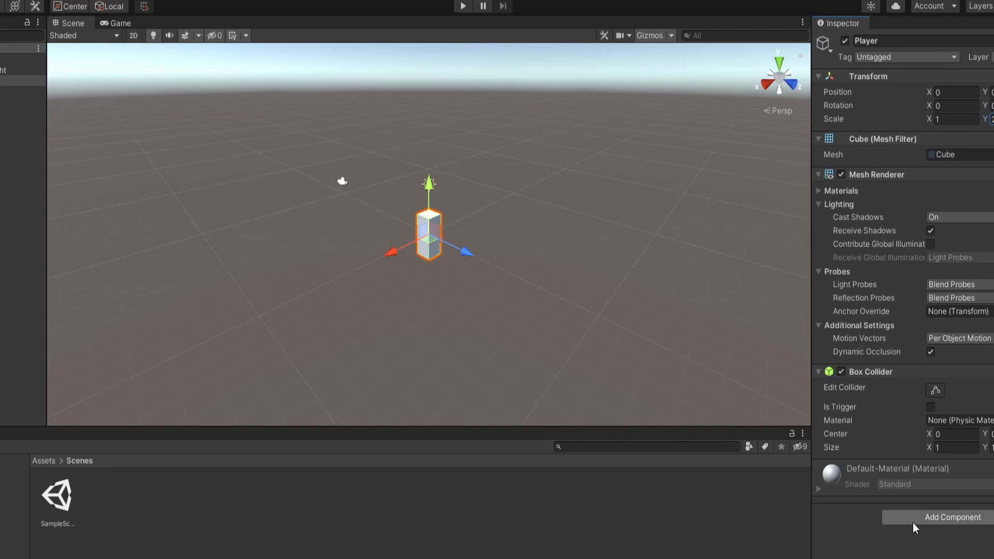
Create an empty Gun object under the Player and adjust its position and scale.
{"action": "left_click", "coordinate": [951, 517]}
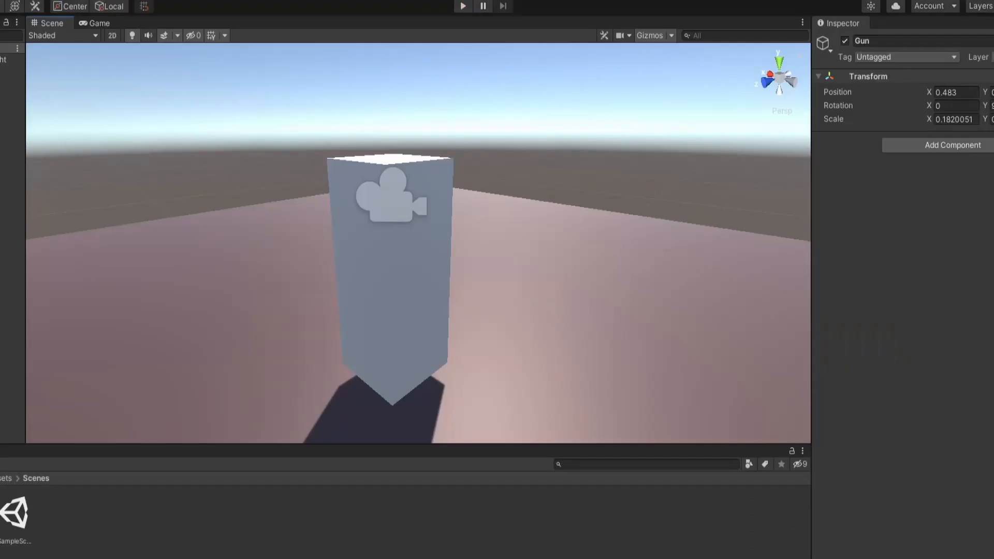
{"action": "mouse_move", "coordinate": [358, 282]}
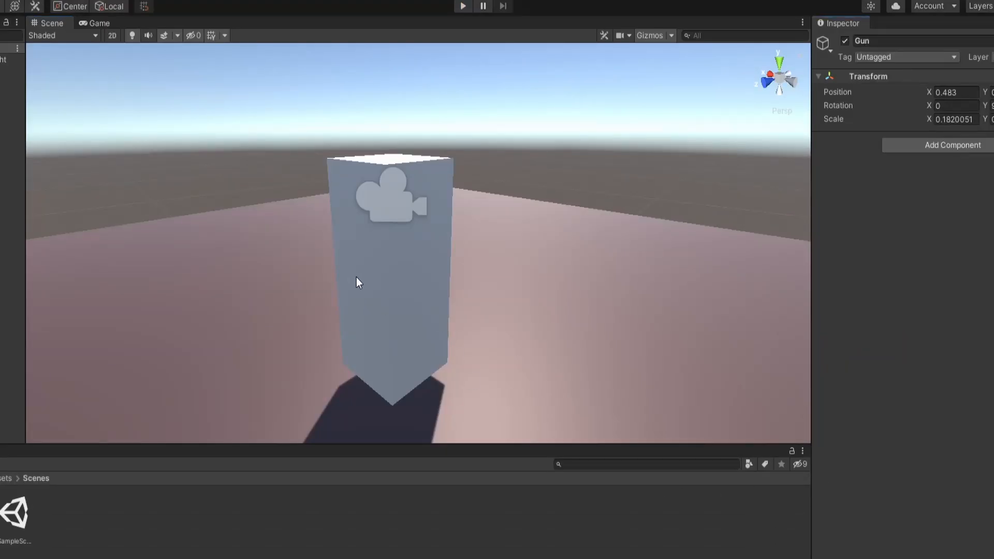
{"action": "mouse_move", "coordinate": [475, 311]}
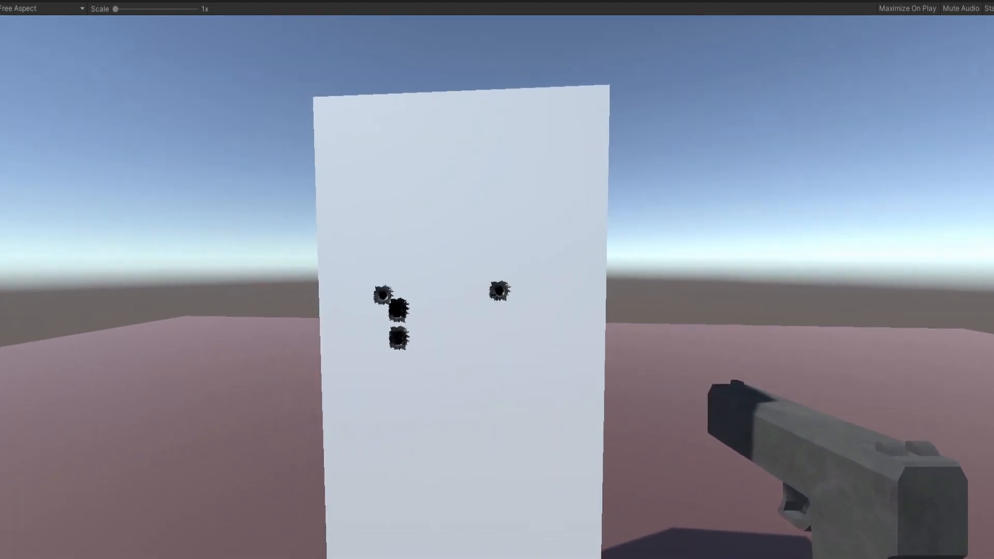
Fire the pistol at the white wall, leaving another bullet hole.
{"action": "left_click", "coordinate": [497, 295]}
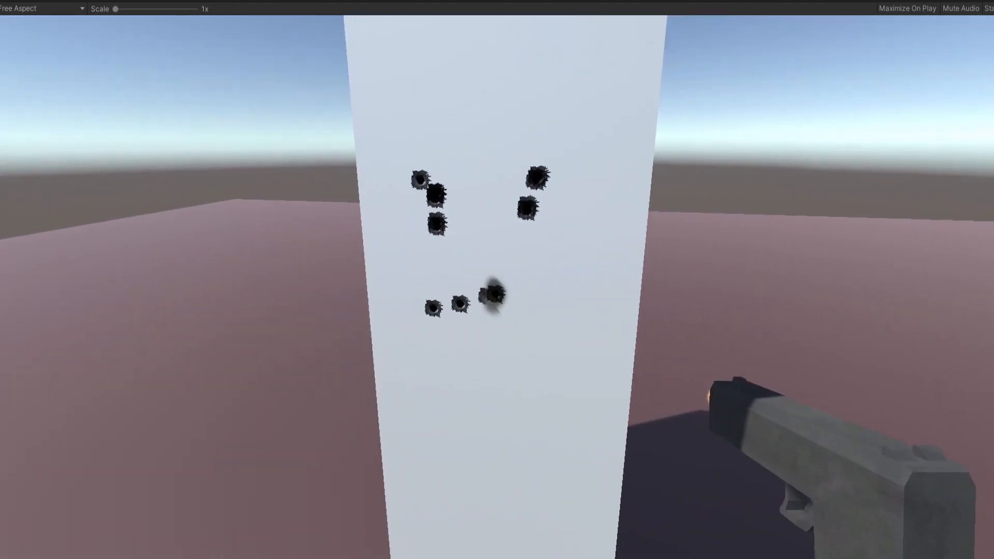